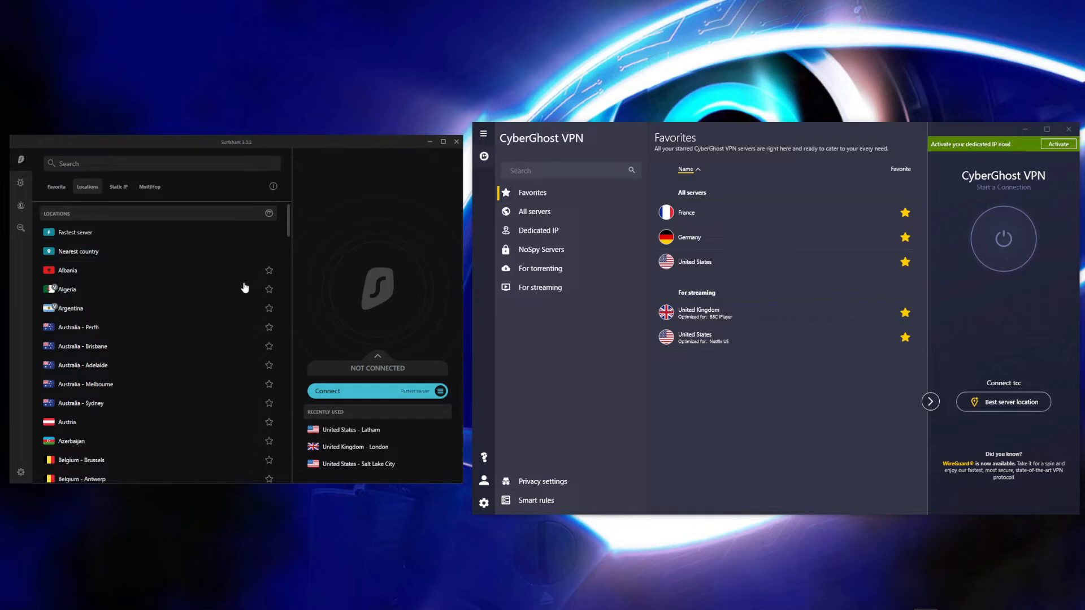
mouse_move(236, 303)
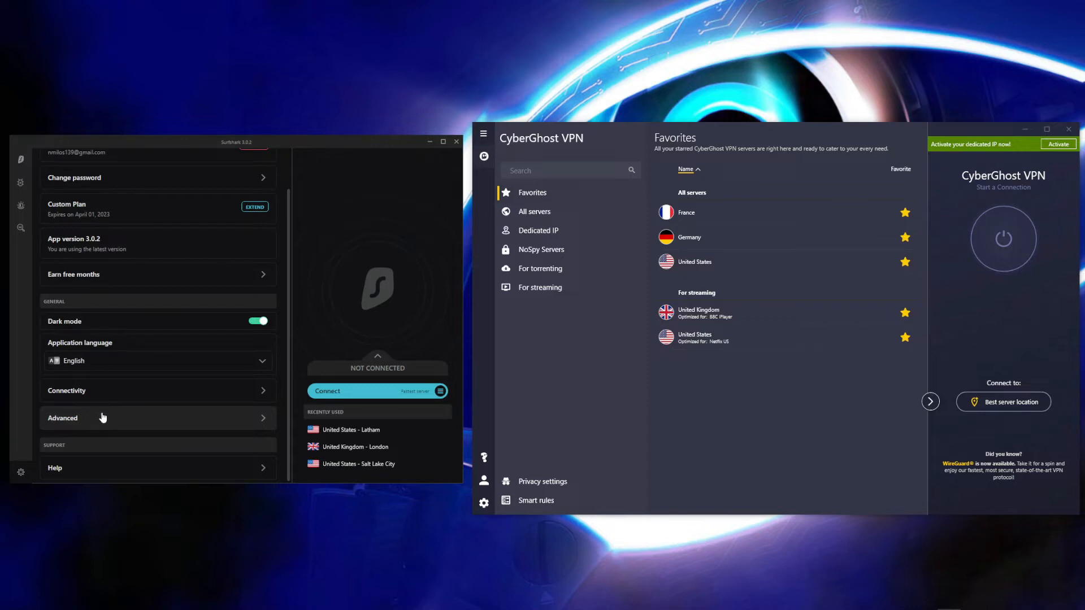
- Show CyberGhost's privacy settings with content blocking, DNS leak prevention and kill switch enabled
click(534, 212)
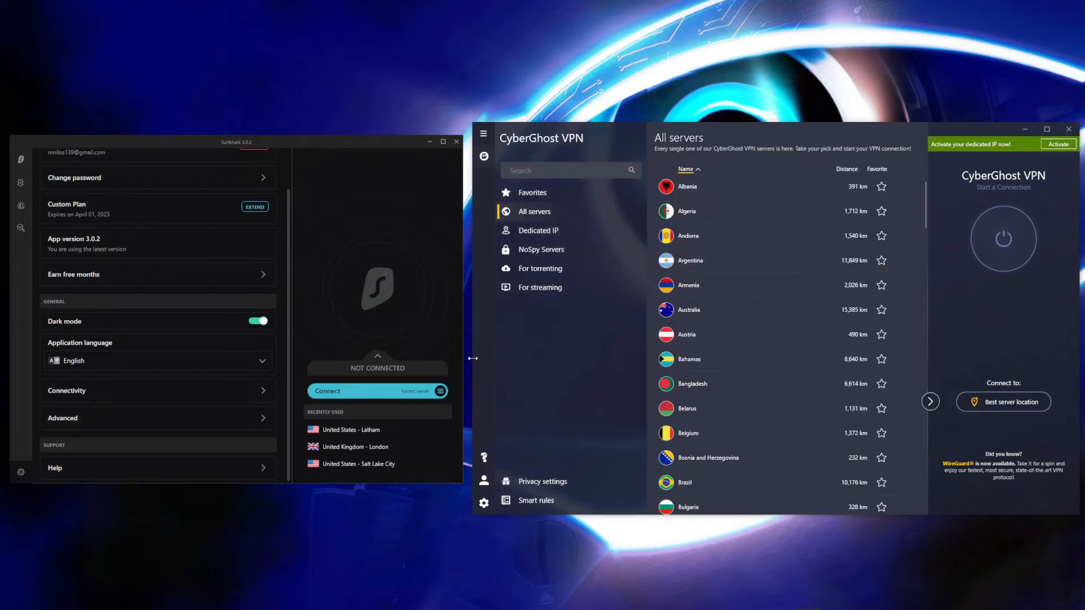
mouse_move(486, 345)
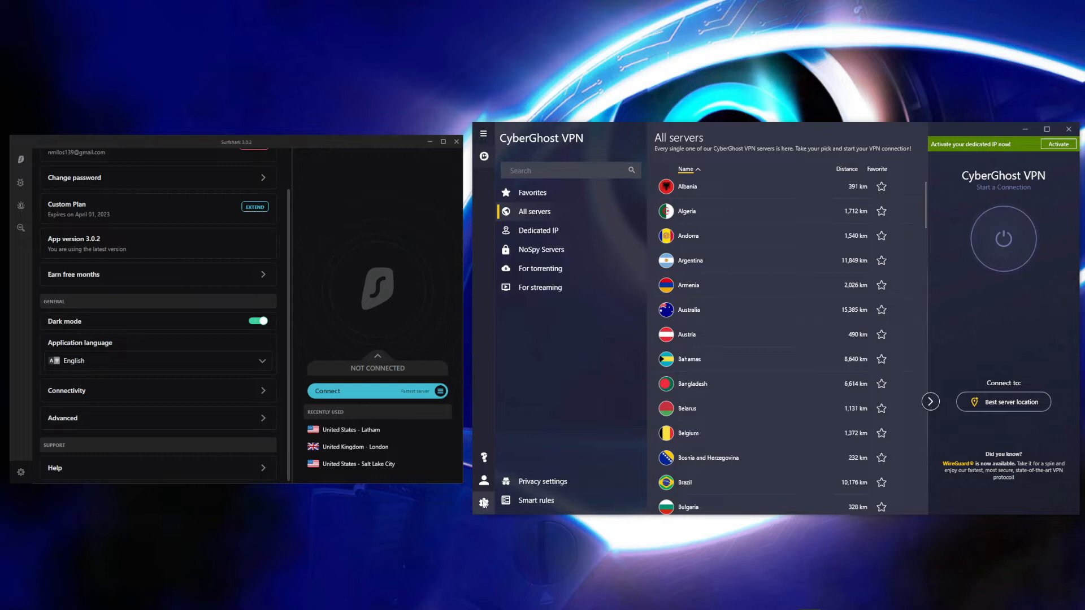
click(484, 502)
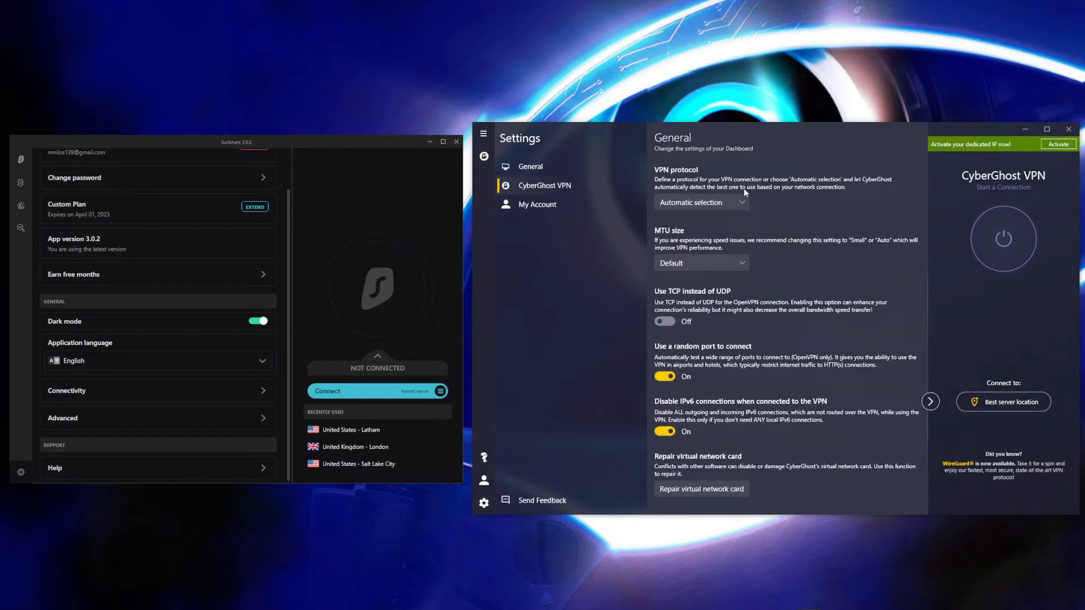
click(700, 203)
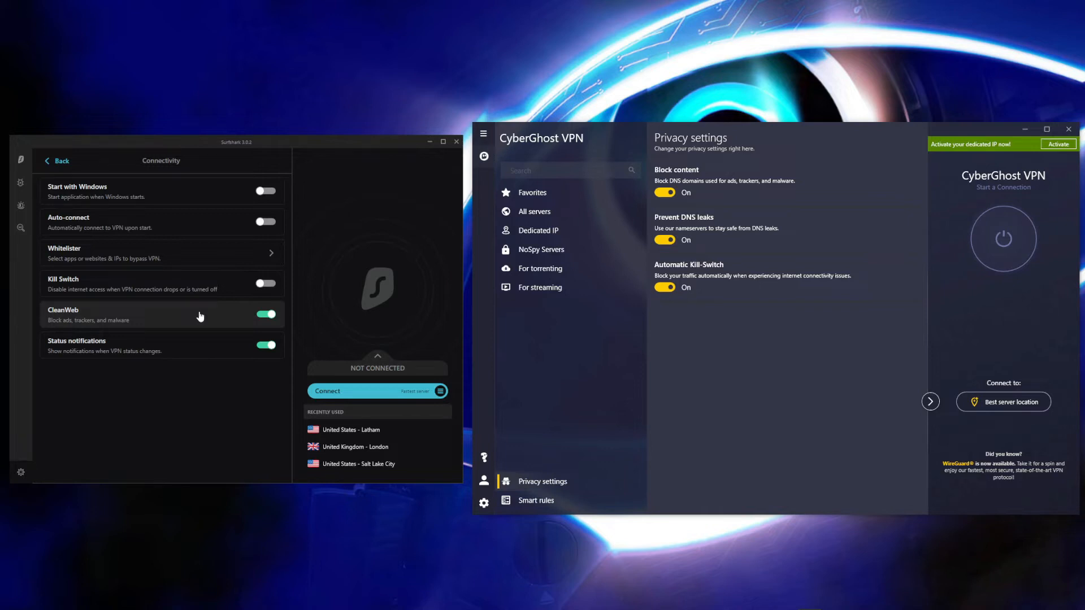
- Show CyberGhost's NoSpy dedicated servers, listing Bucharest locations with ping and distance
click(541, 249)
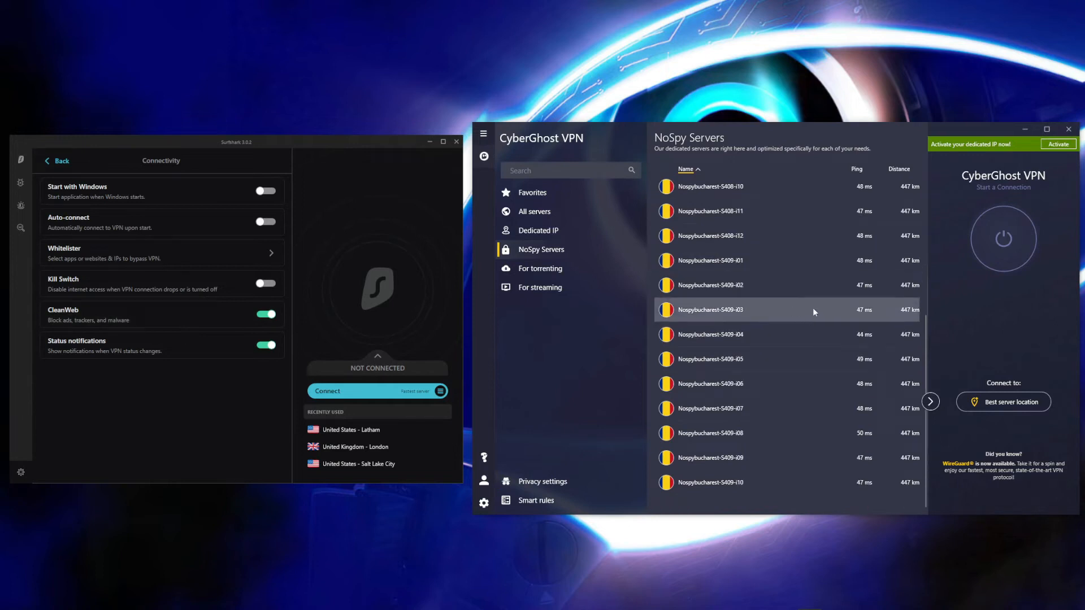
mouse_move(828, 291)
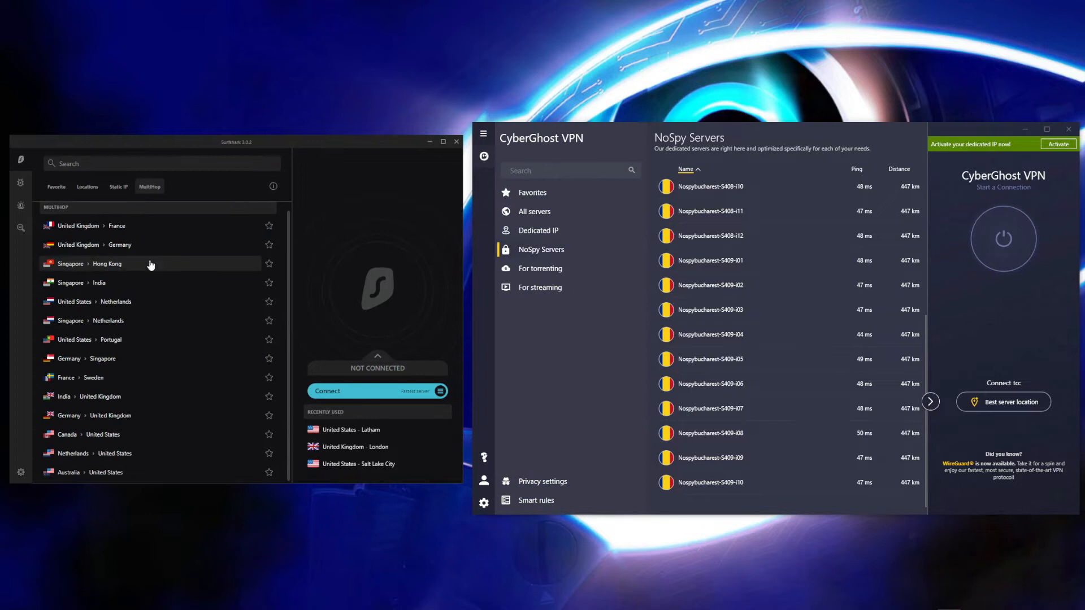
mouse_move(184, 236)
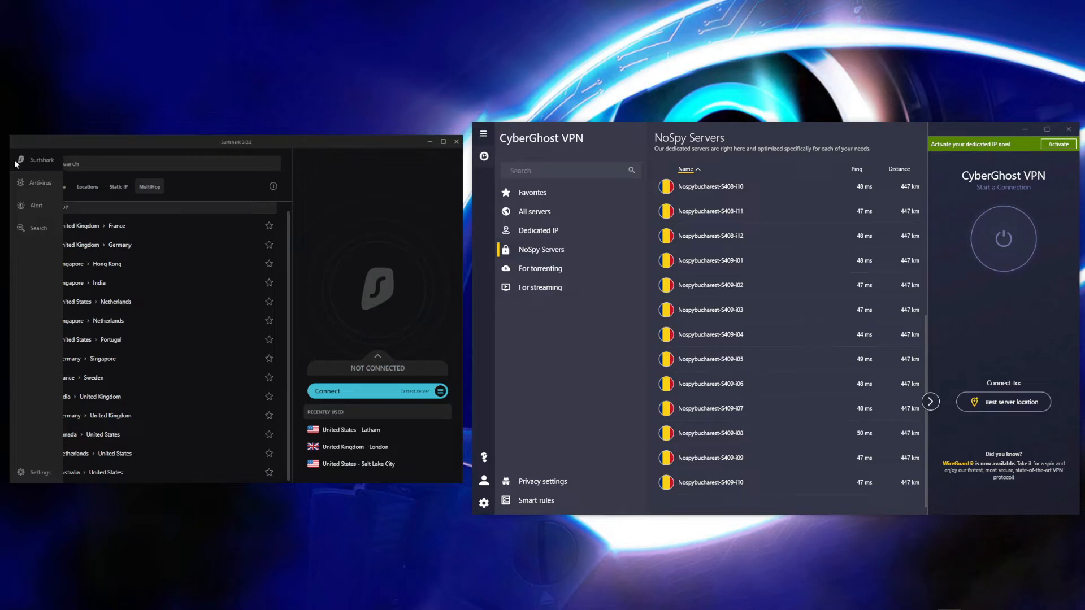
click(538, 230)
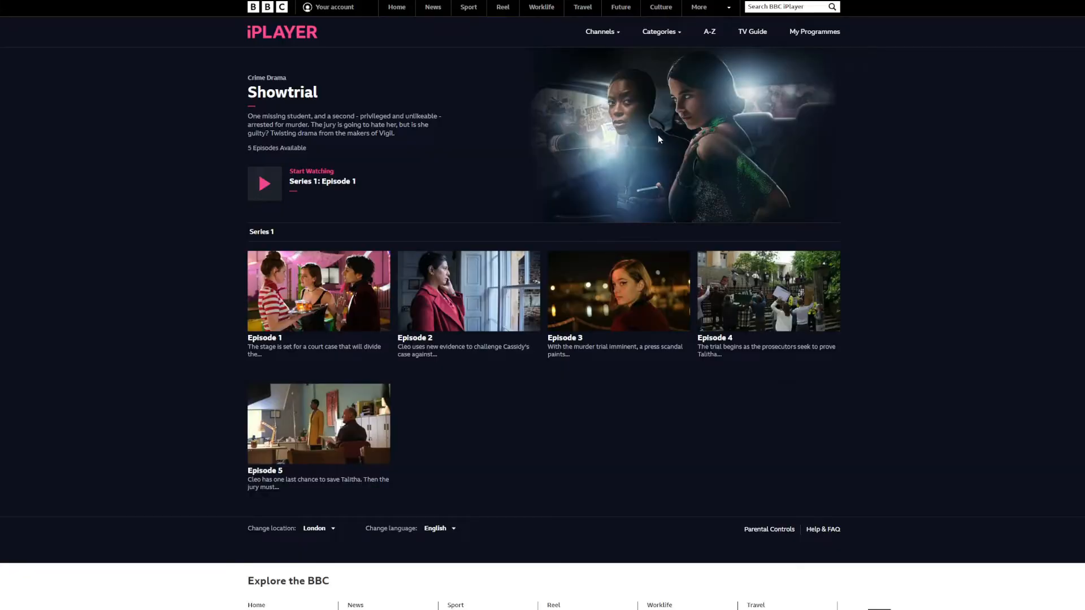
mouse_move(265, 183)
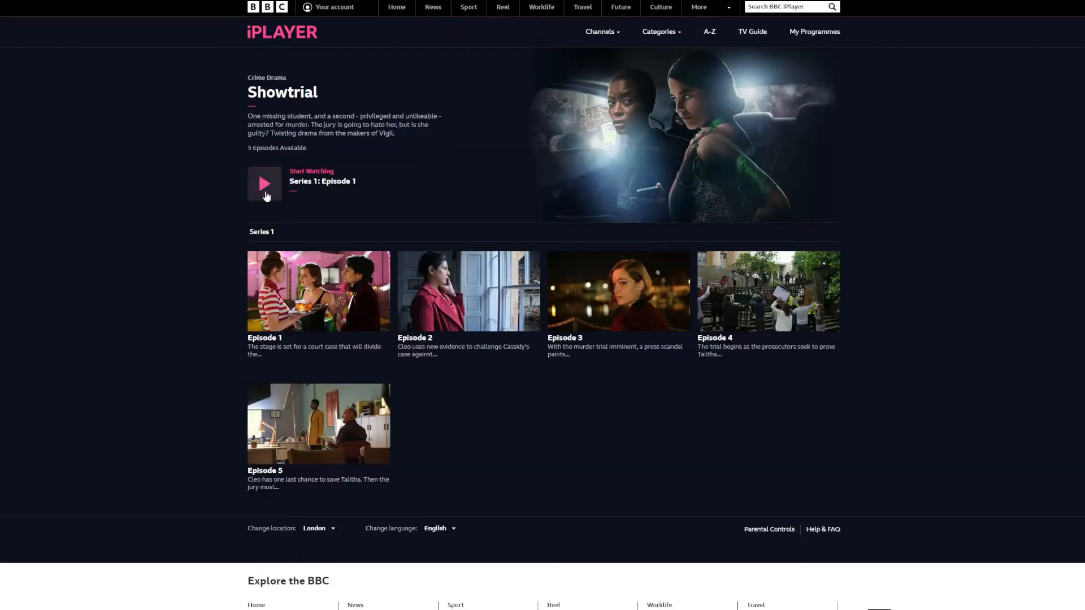
- Start watching Showtrial Series 1: Episode 1 on BBC iPlayer, hitting the UK-only notice
click(264, 183)
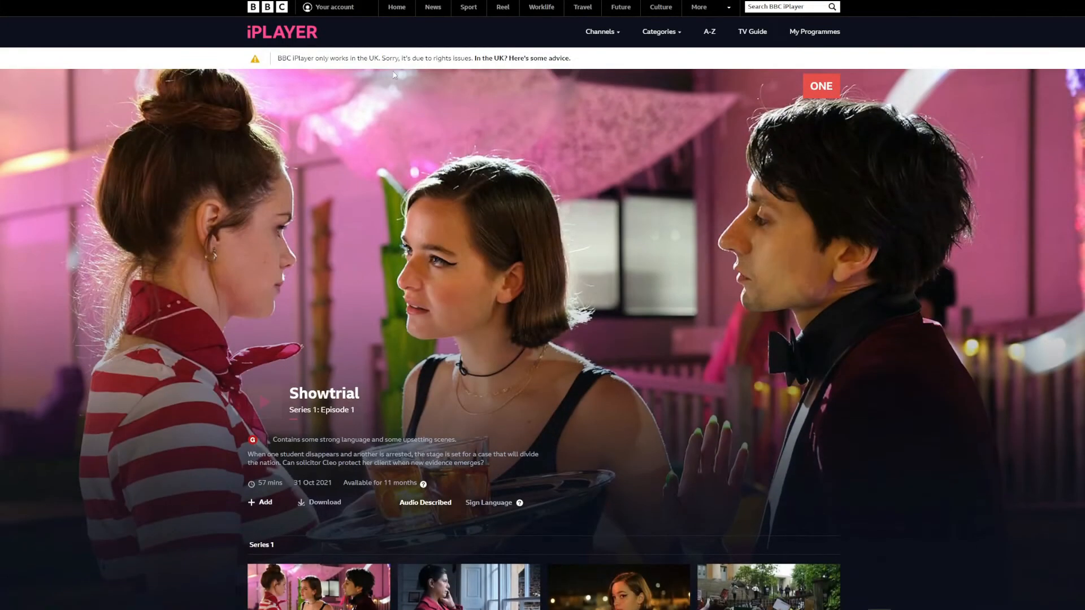
drag(273, 58, 350, 58)
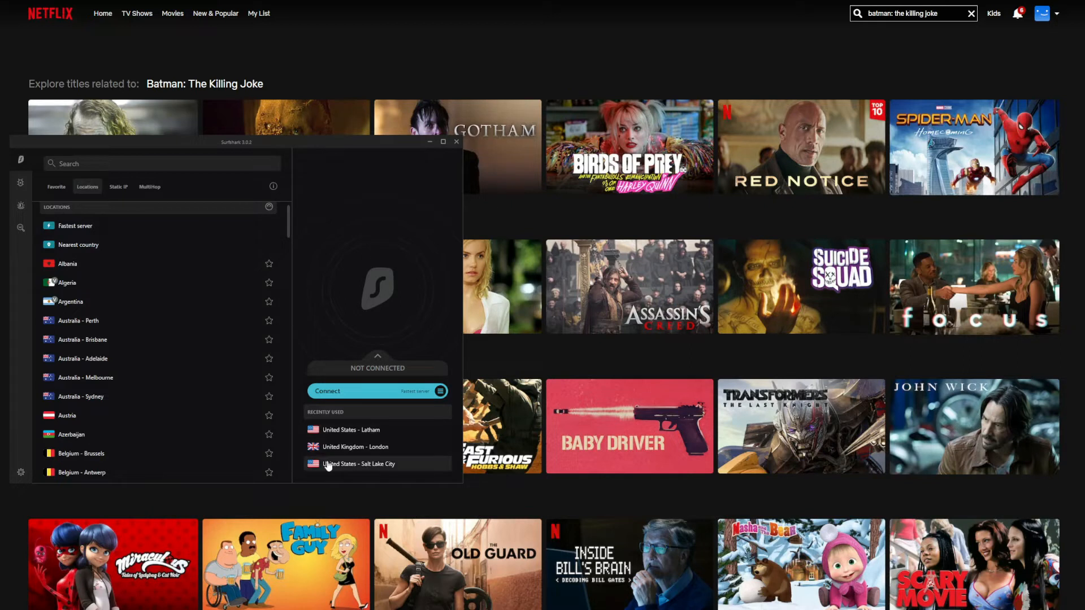
- Connect Surfshark to United States - Salt Lake City and start the Showtrial episode
click(359, 463)
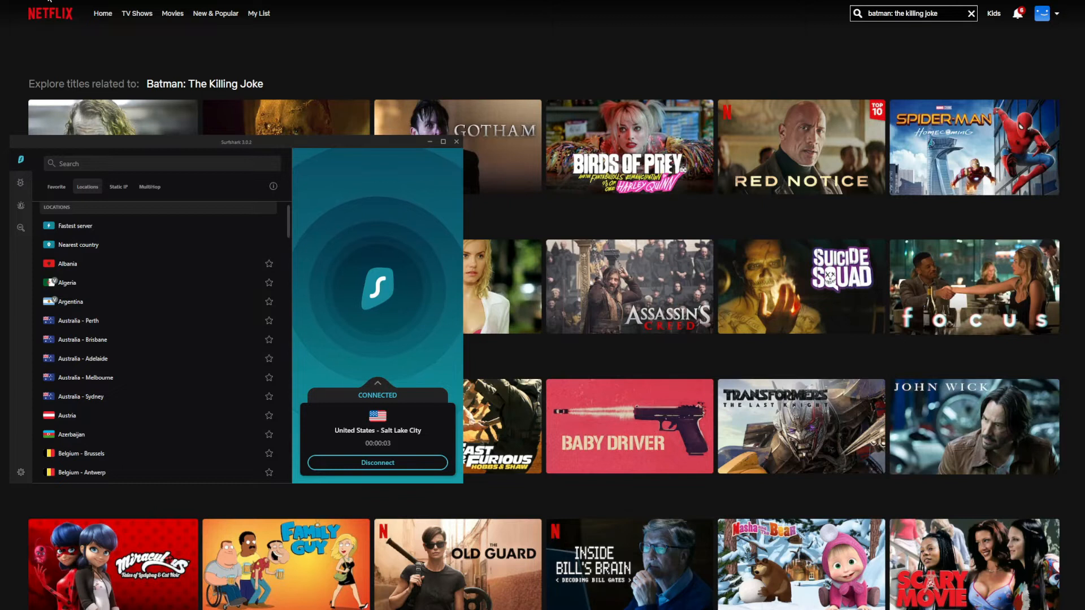
click(443, 141)
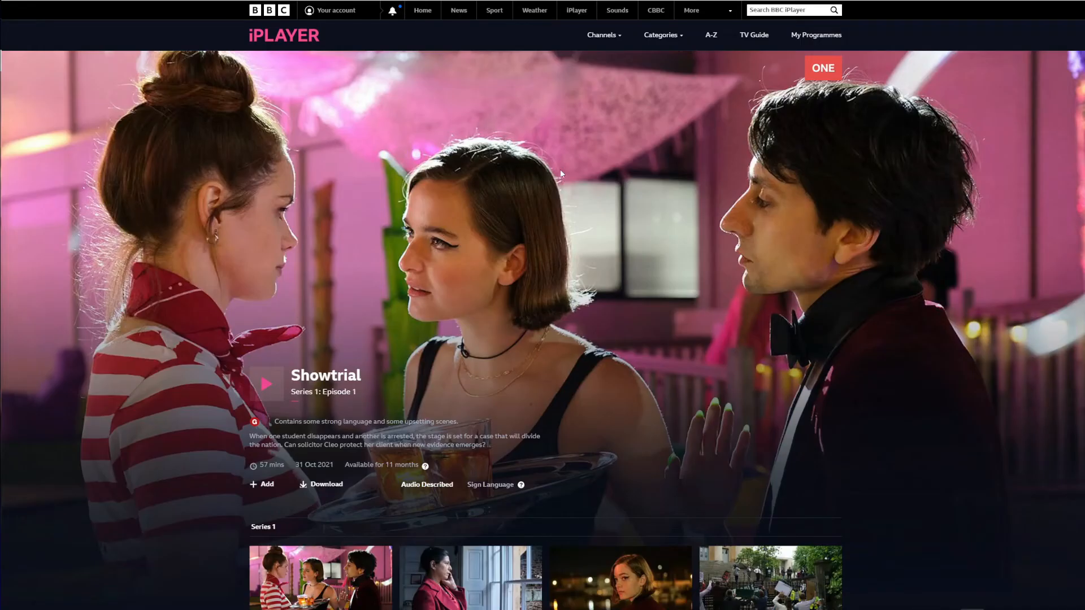
mouse_move(505, 165)
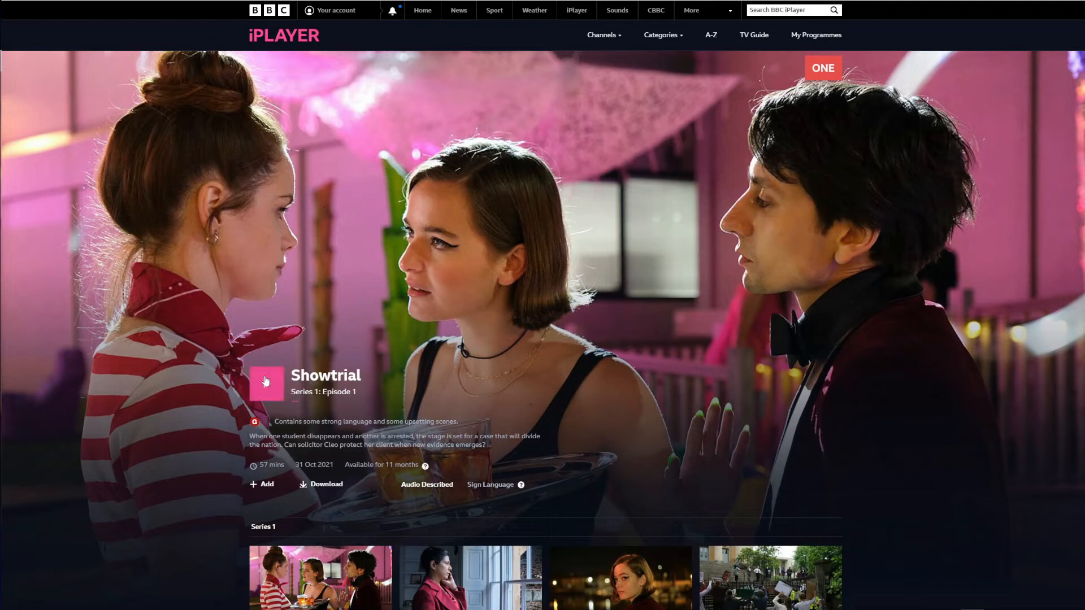
click(266, 383)
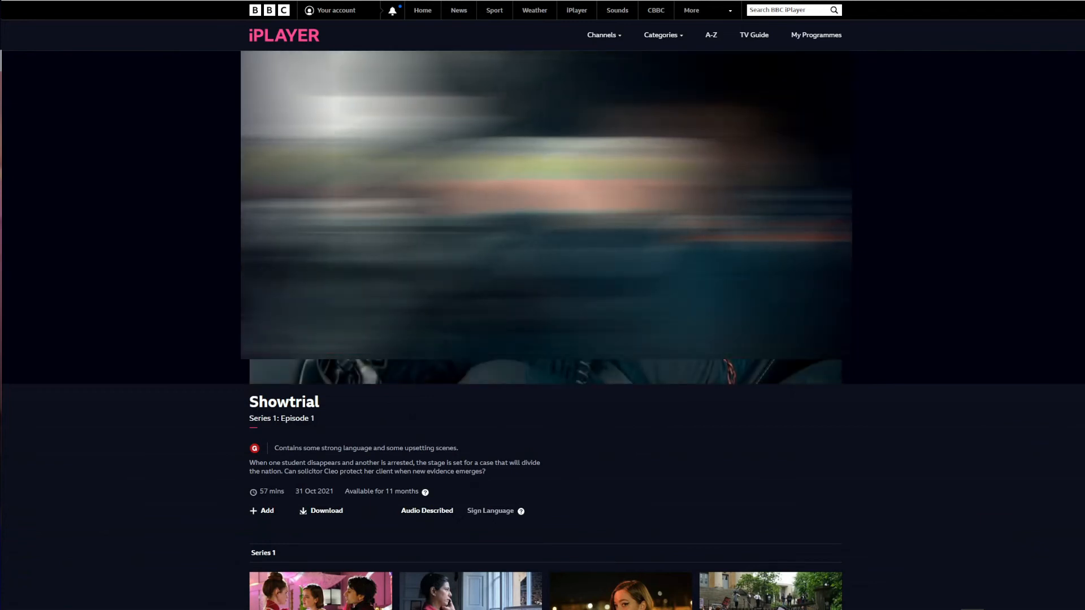
click(543, 208)
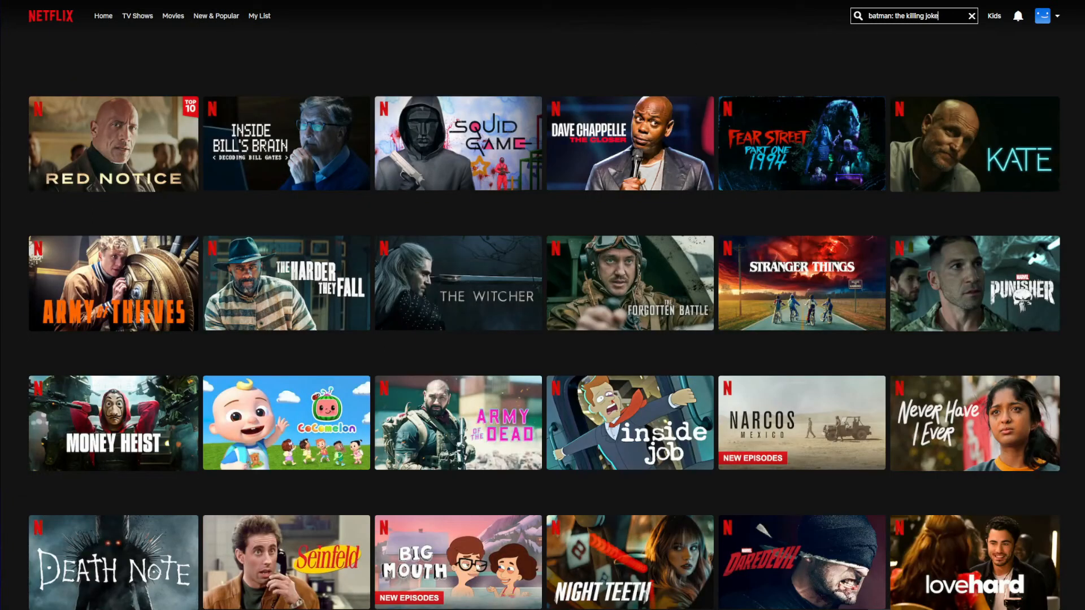
mouse_move(424, 52)
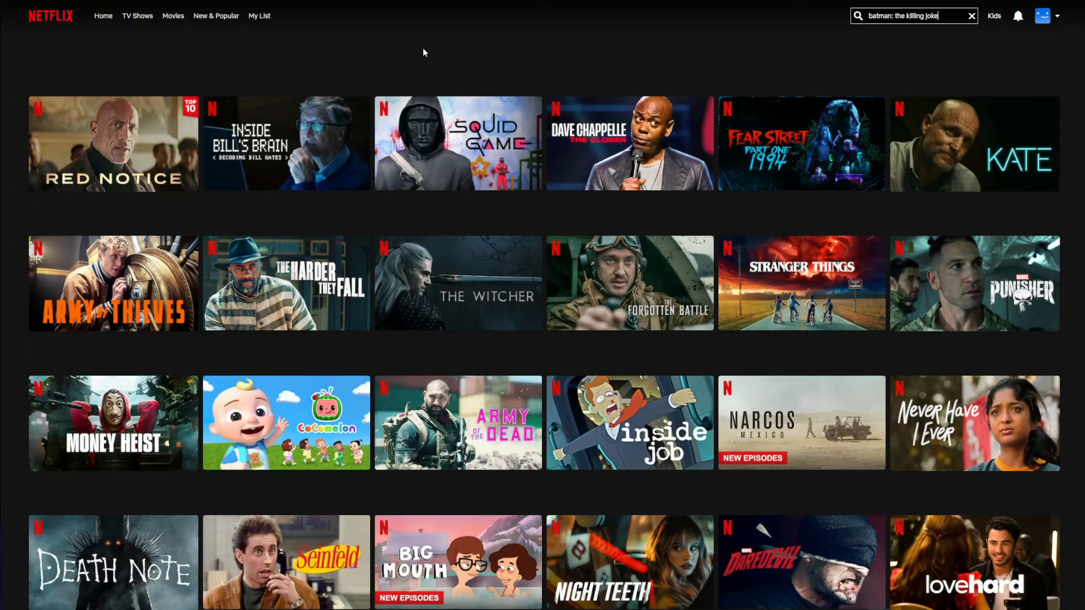
mouse_move(445, 53)
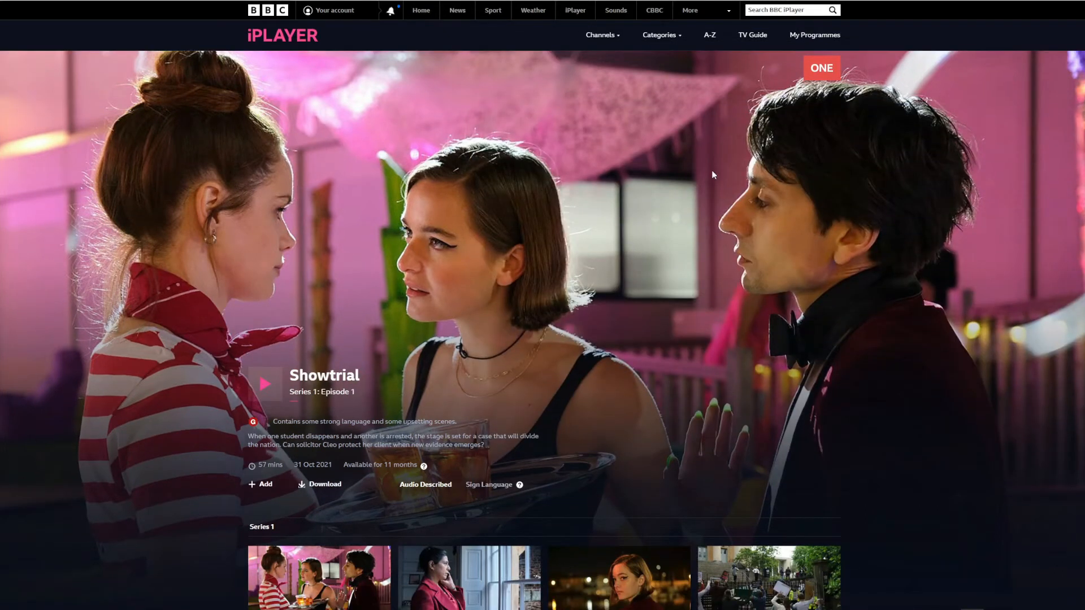
mouse_move(634, 82)
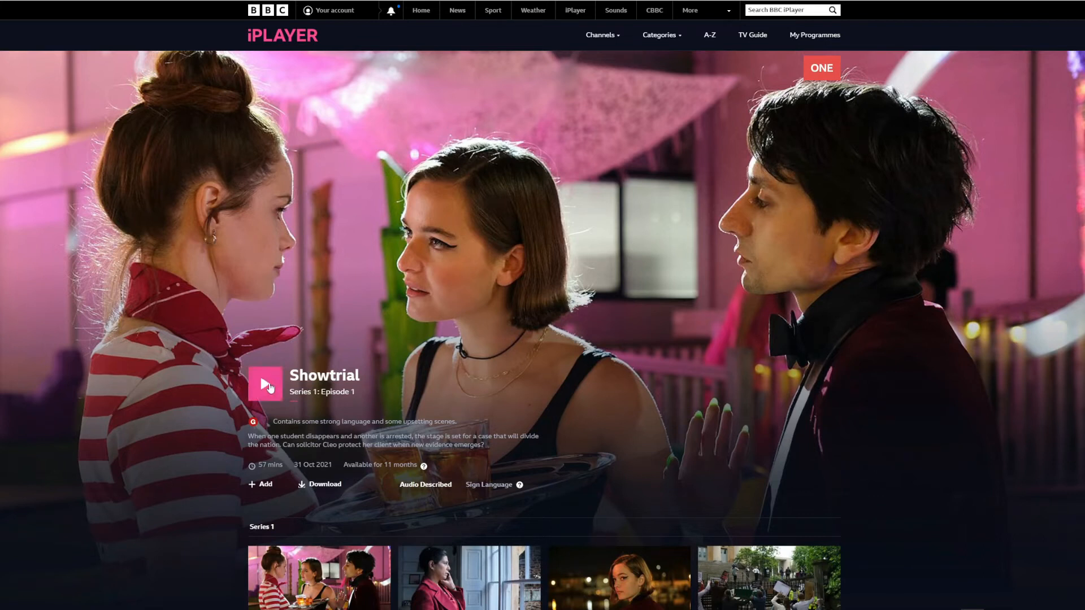
- Start playback of Showtrial Series 1 Episode 1 on BBC iPlayer
click(265, 385)
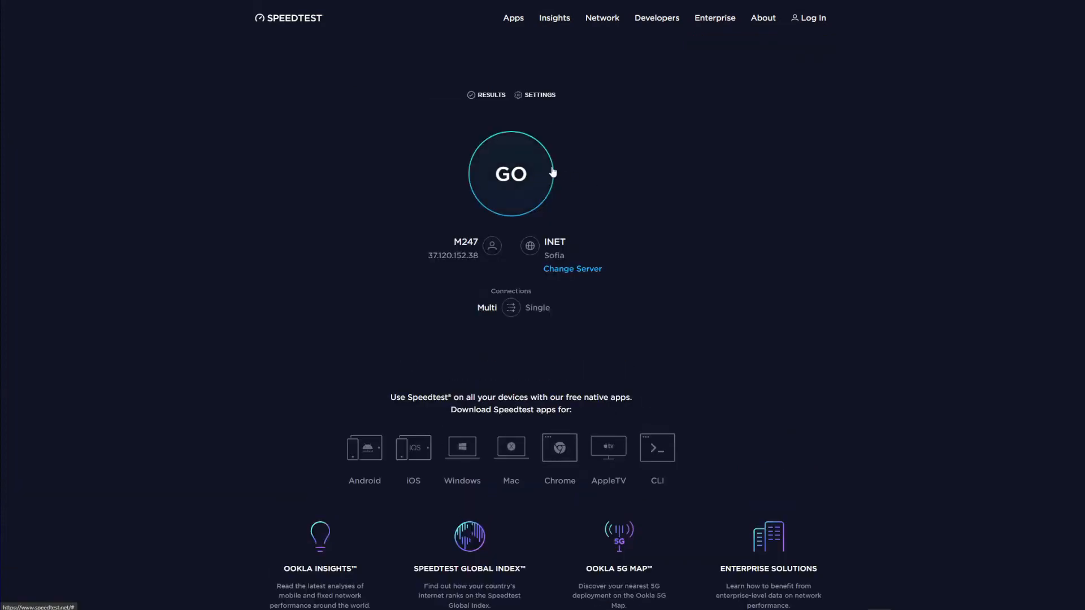
- Run speed tests against INET Sofia and then Sumo Fiber in Salt Lake City
click(511, 173)
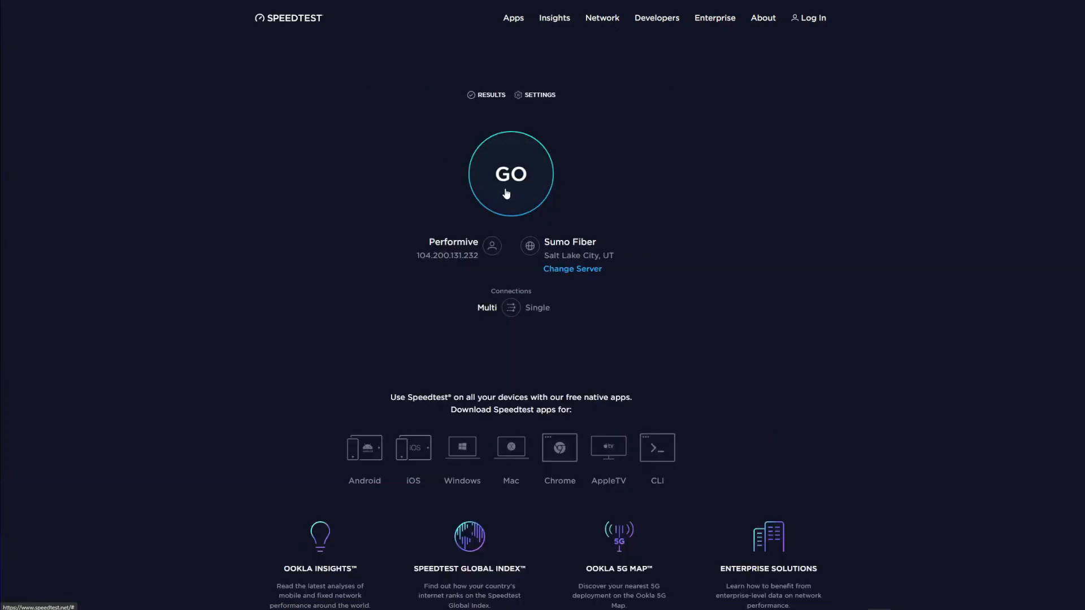
click(511, 173)
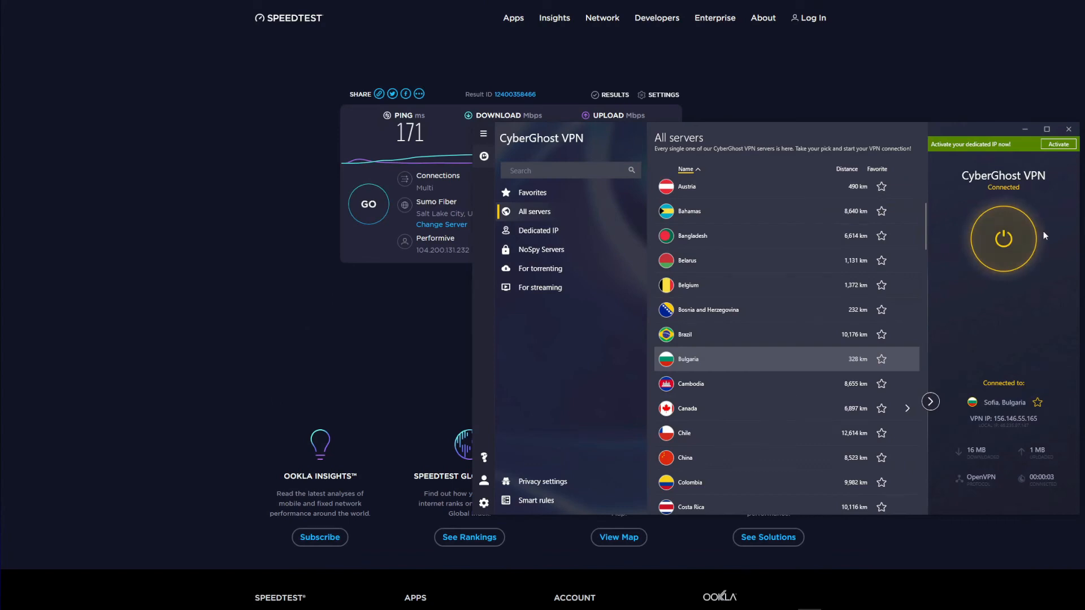
mouse_move(302, 14)
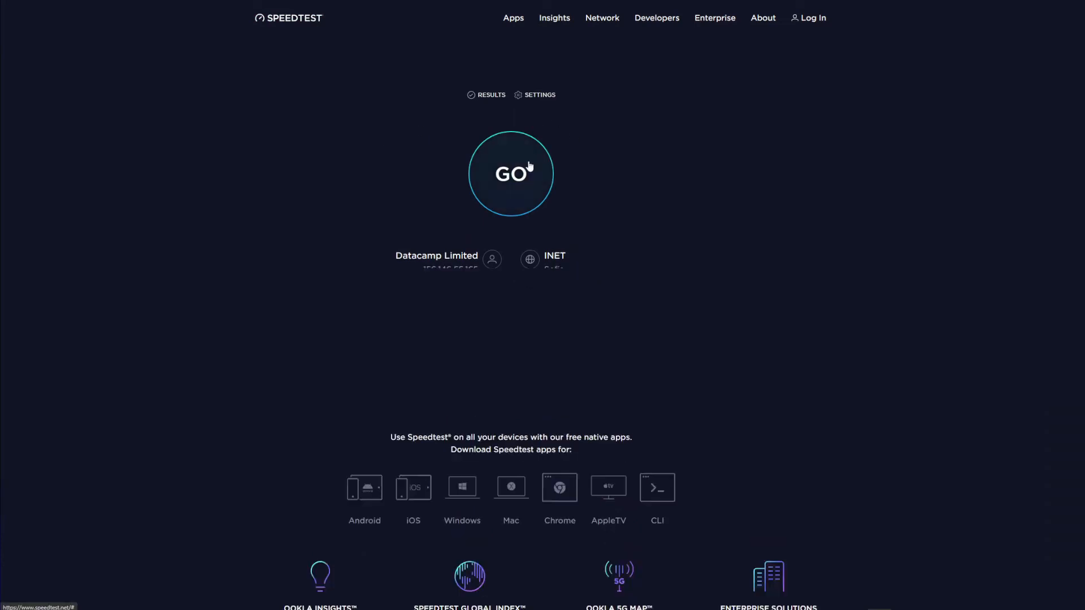
- Run another speed test, then test against the Surfshark Ltd server in New York
click(511, 173)
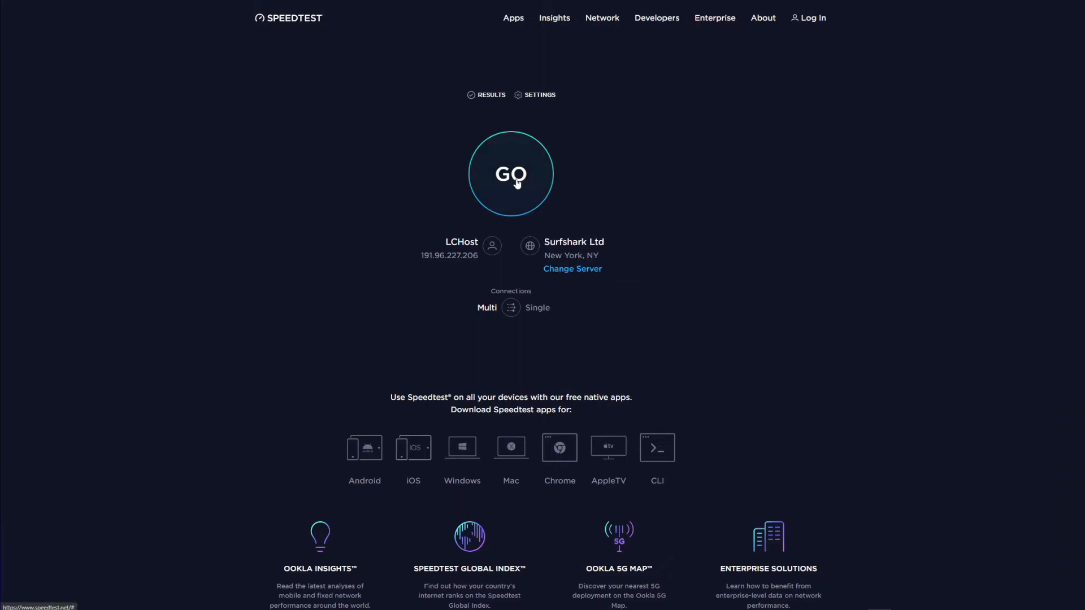
click(511, 174)
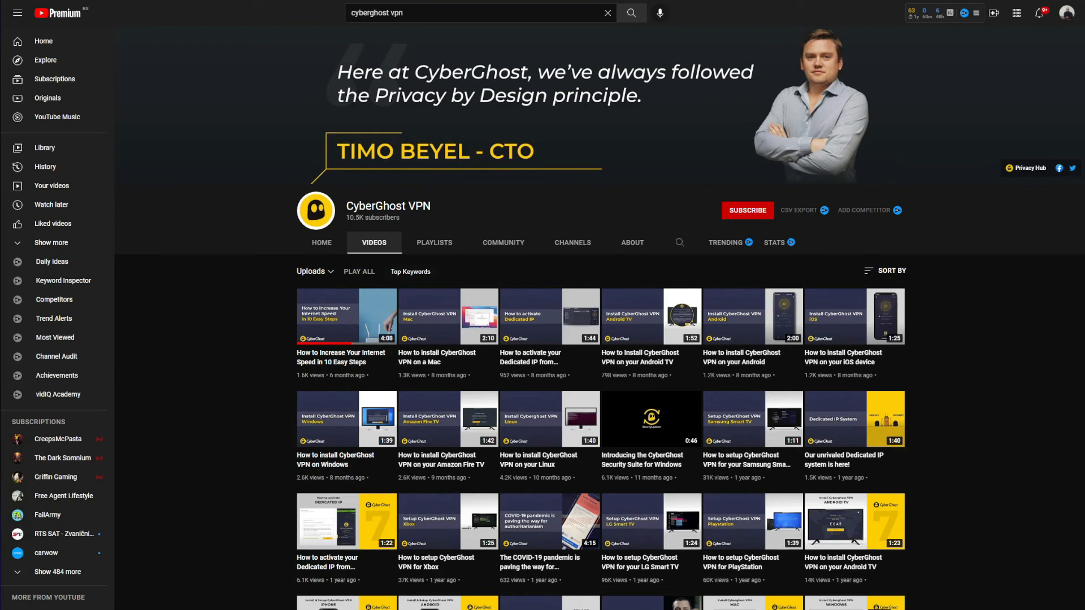
- Search YouTube for 'surfshark vpn'
text(surfshark vpn)
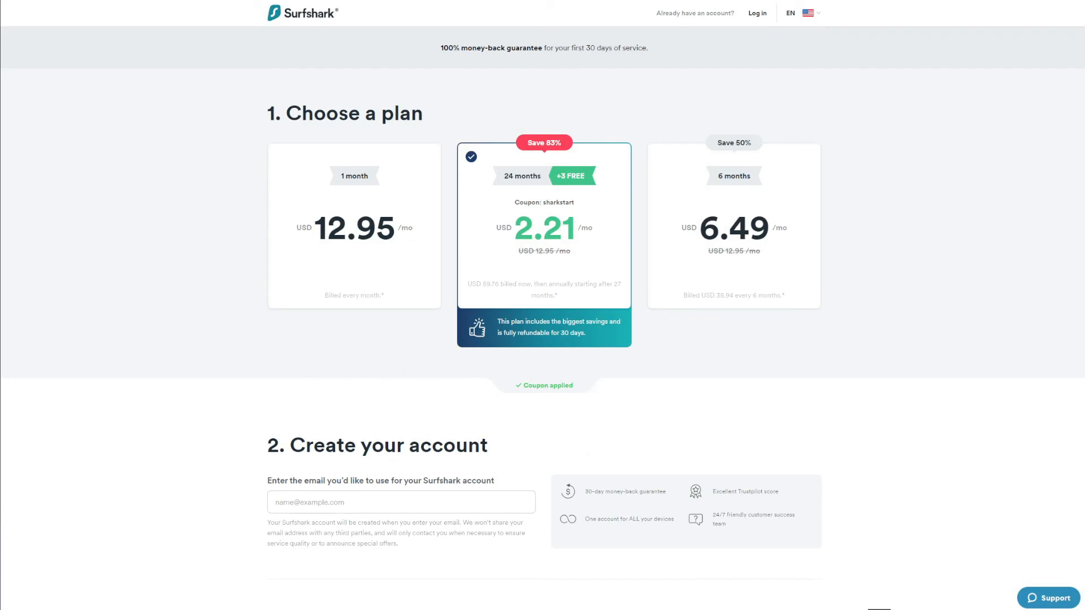
- Scroll to Surfshark's Choose a plan section showing USD 12.95, 2.21 and 6.49 plans
scroll(down, 3)
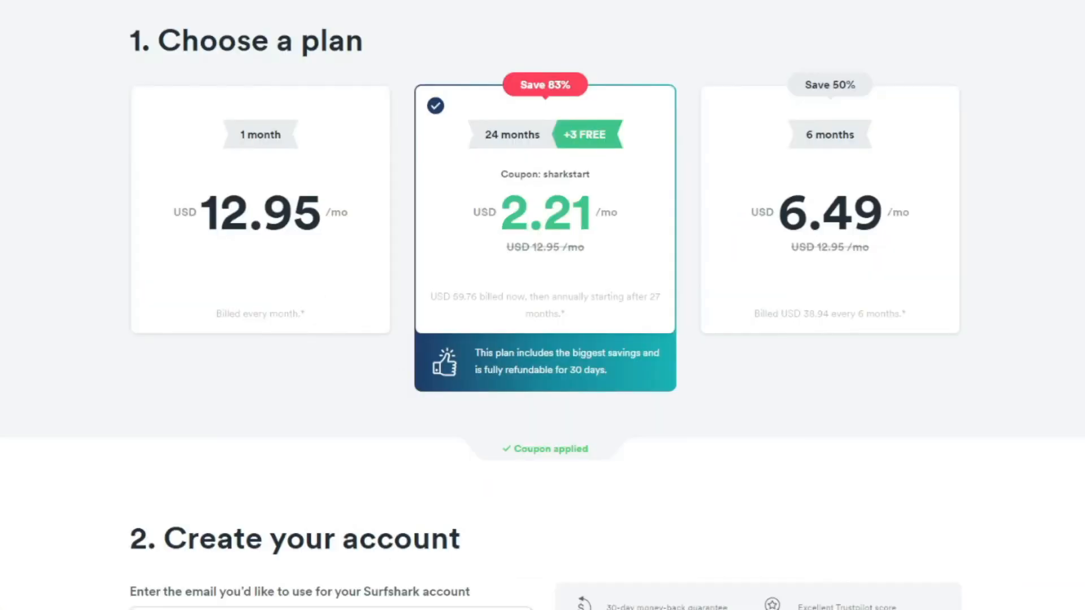